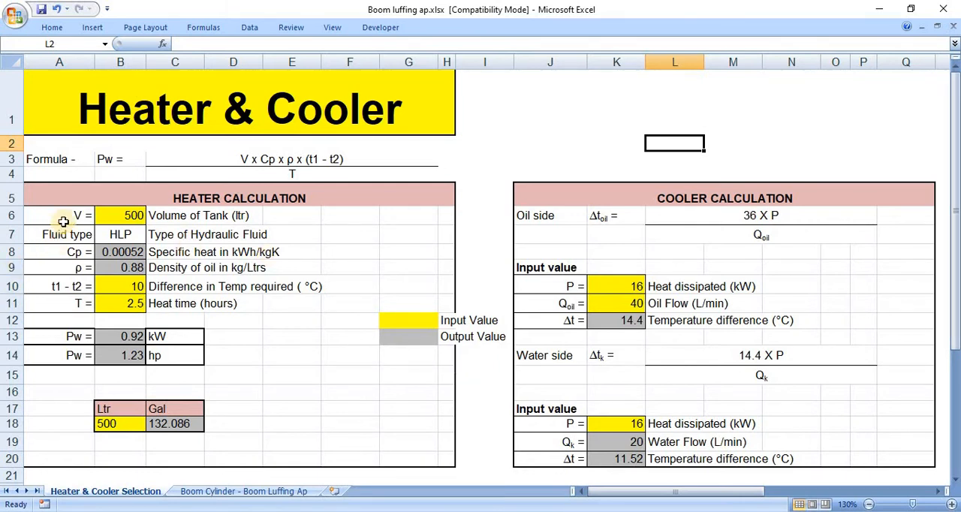
- Set the tank volume to 250 litres so heater power recalculates to 0.46 kW
left_click(58, 216)
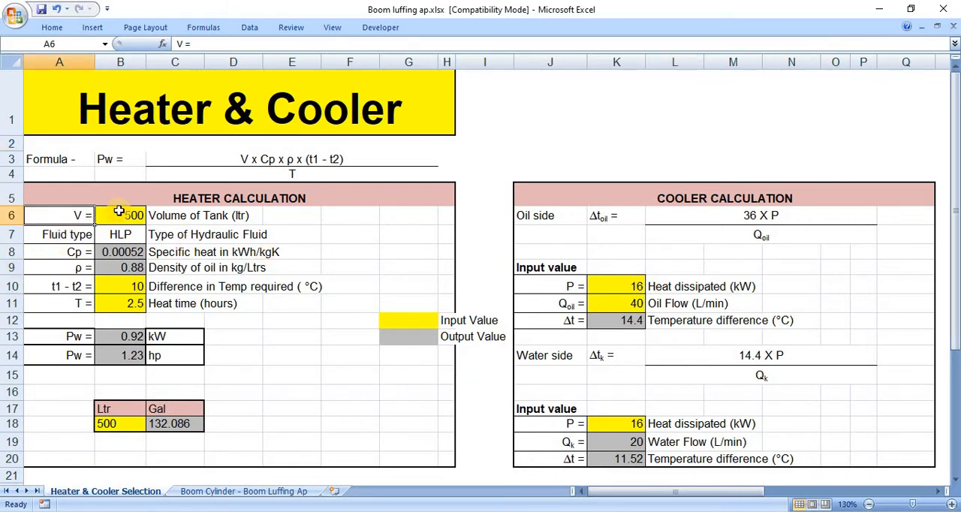
left_click(120, 216)
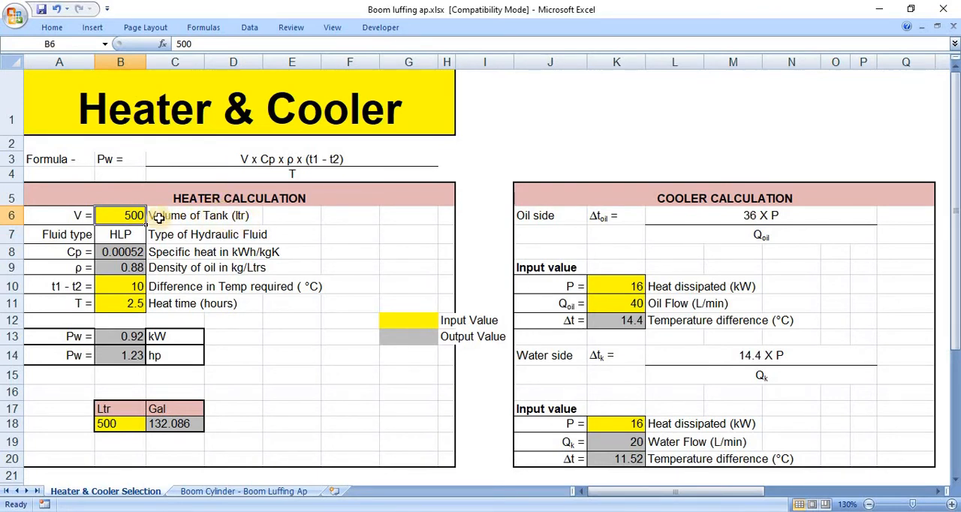
type("2")
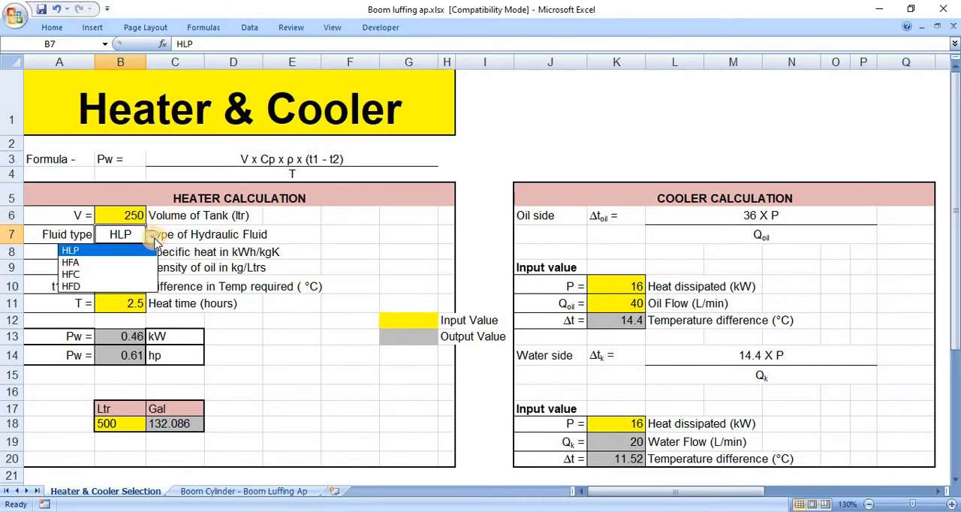
mouse_move(96, 261)
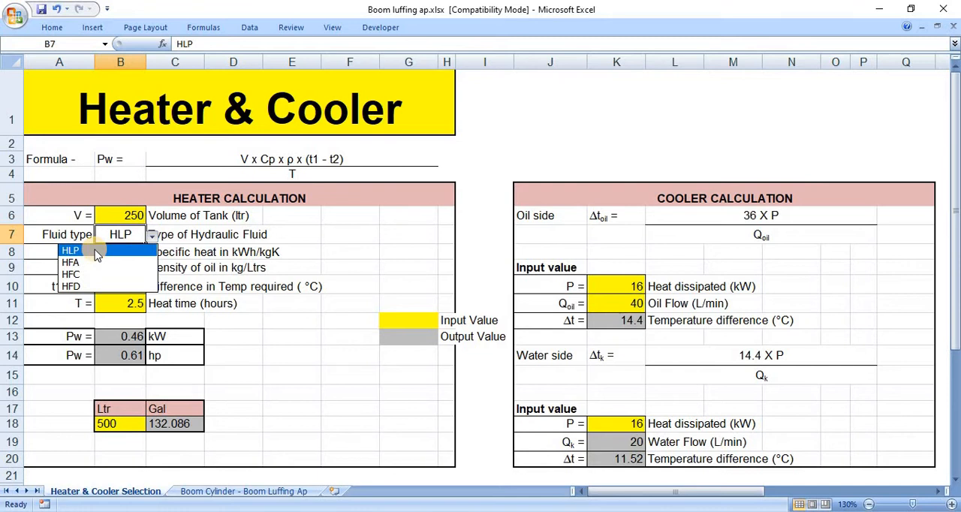
- Keep HLP as the hydraulic fluid, specific heat 0.00052 and density 0.88
left_click(70, 250)
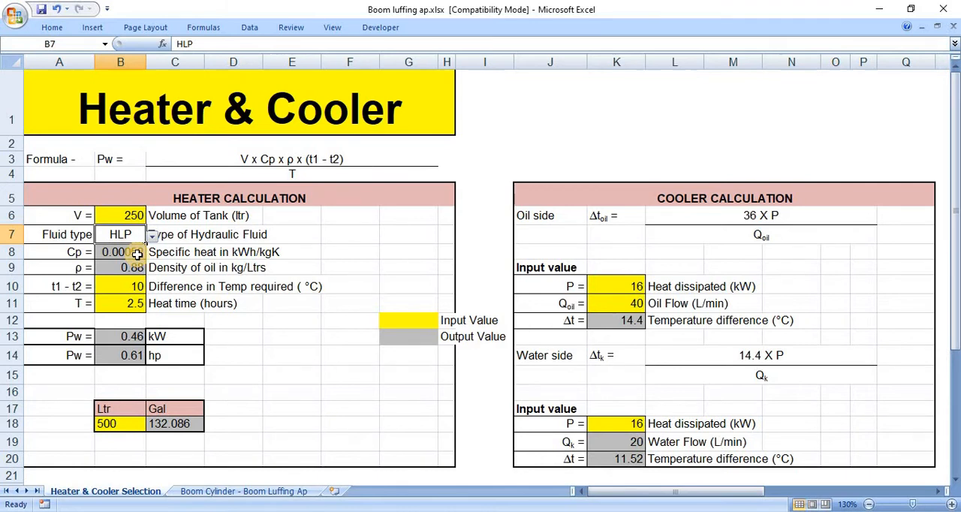
left_click(120, 252)
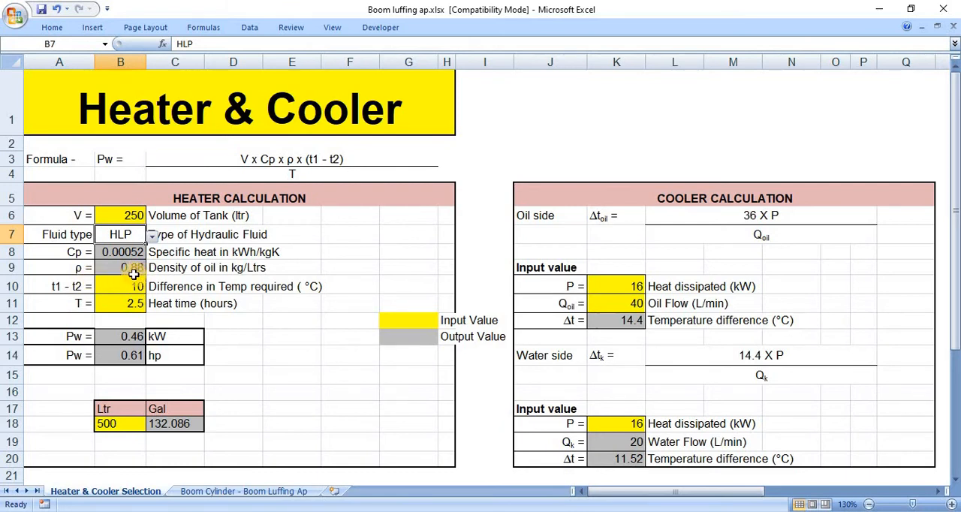
- Set temperature difference 11 °C and heat time 2 h, giving 0.63 kW (0.84 hp)
left_click(120, 286)
type("11")
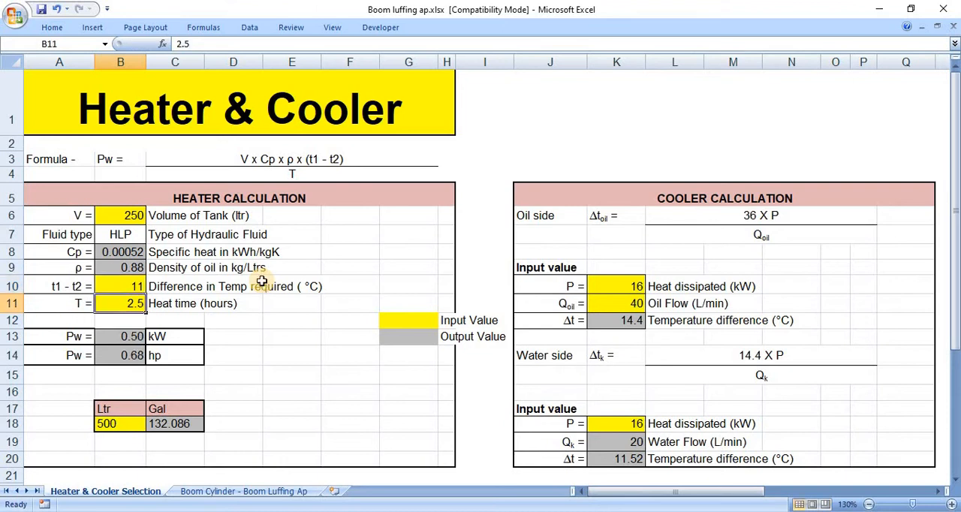
left_click(120, 285)
type("1")
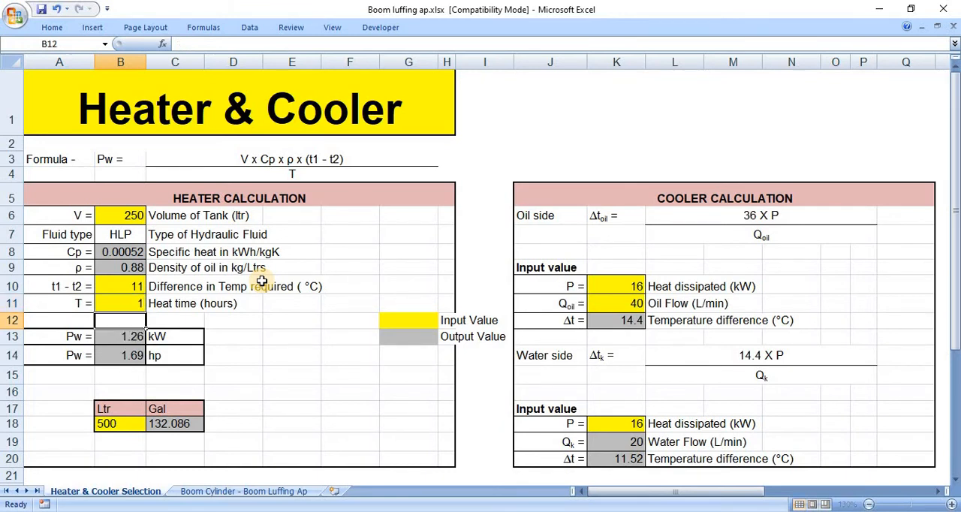
left_click(120, 303)
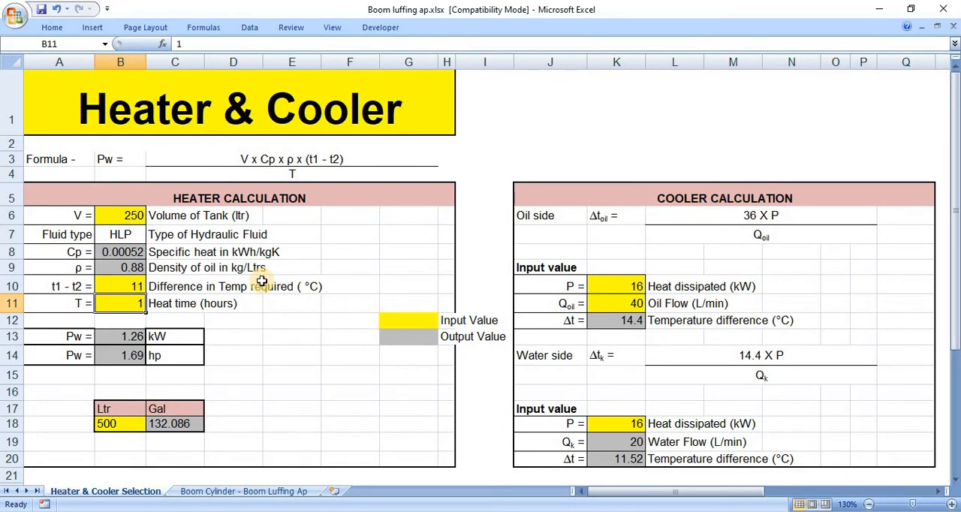
type("2")
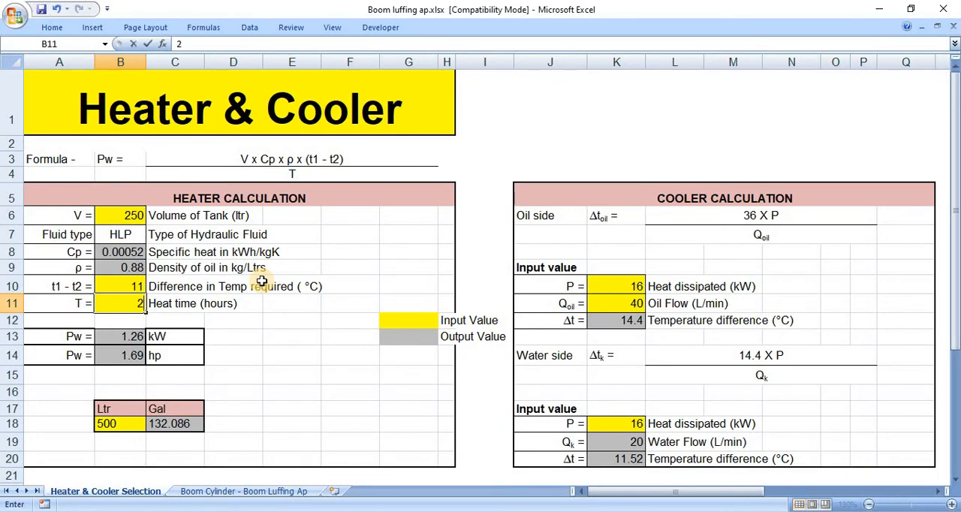
key("Return")
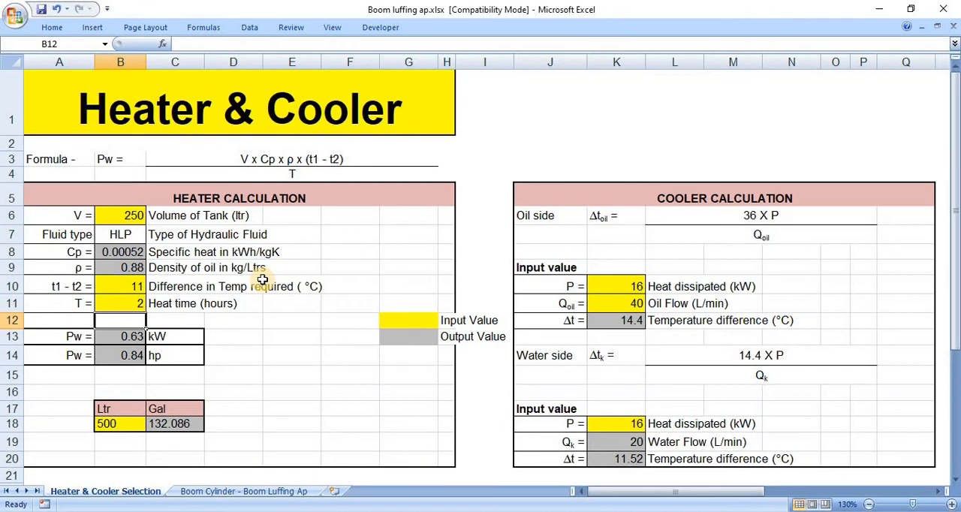
left_click(120, 337)
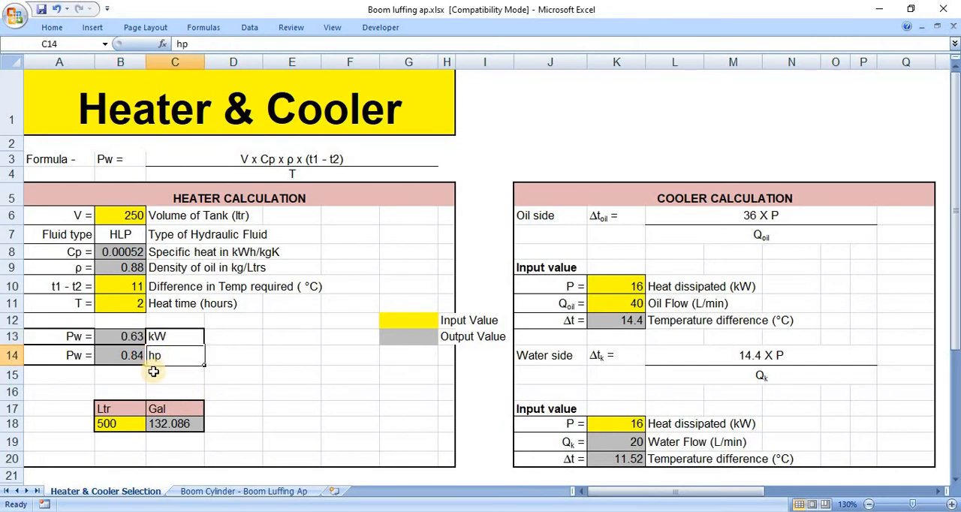
left_click(120, 337)
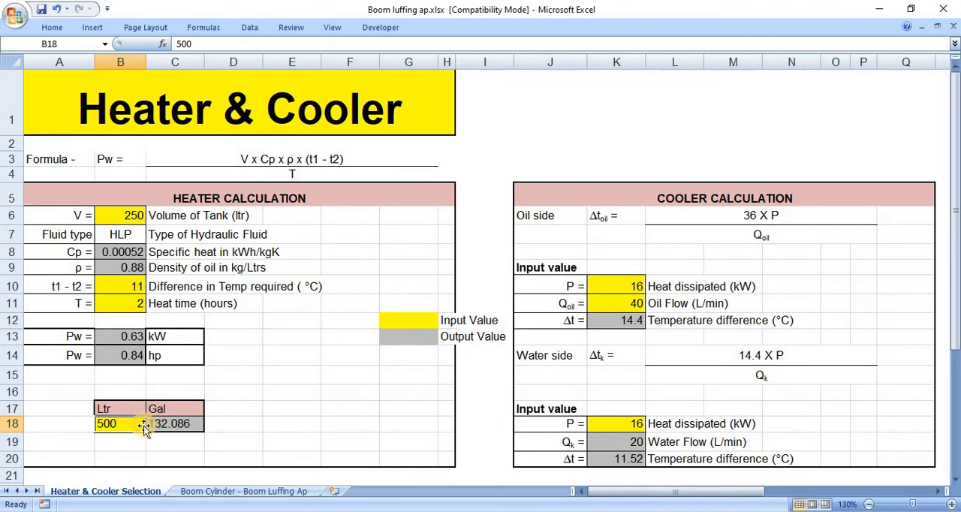
type("2")
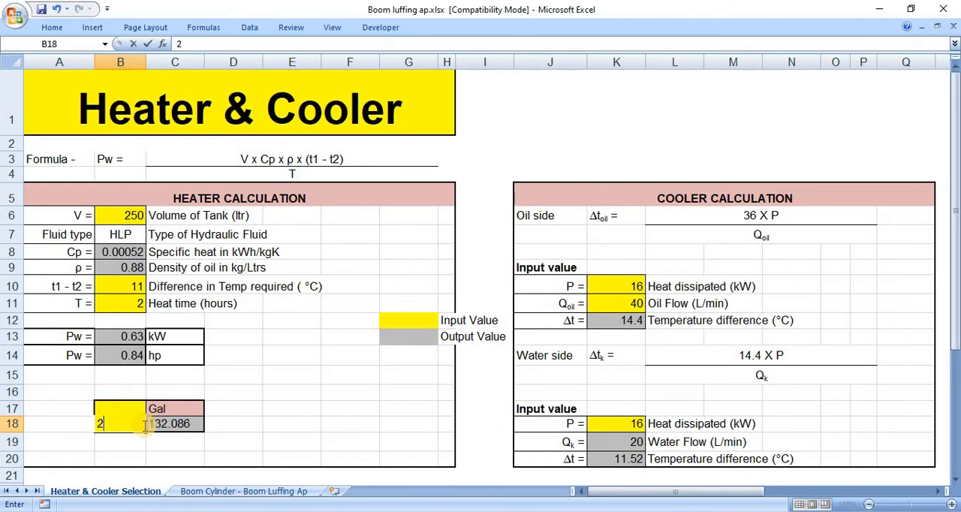
type("50")
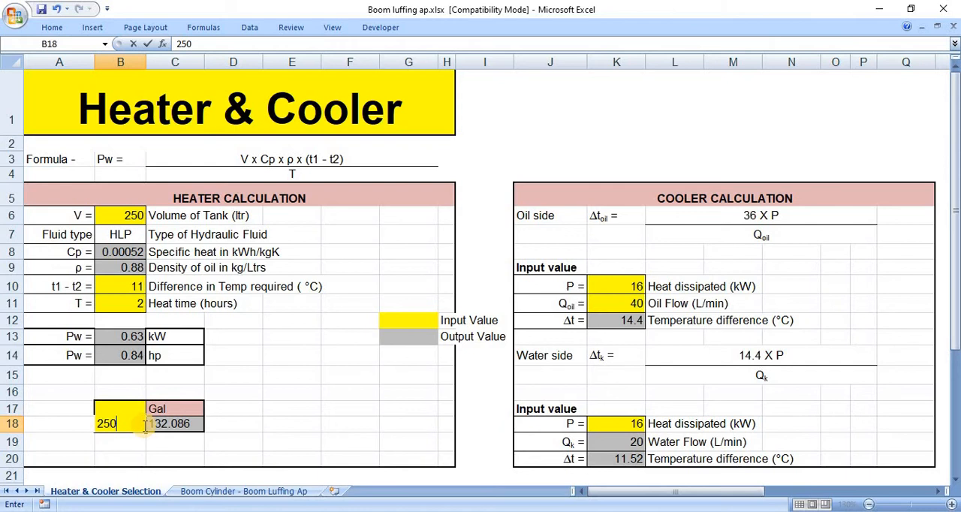
key("Return")
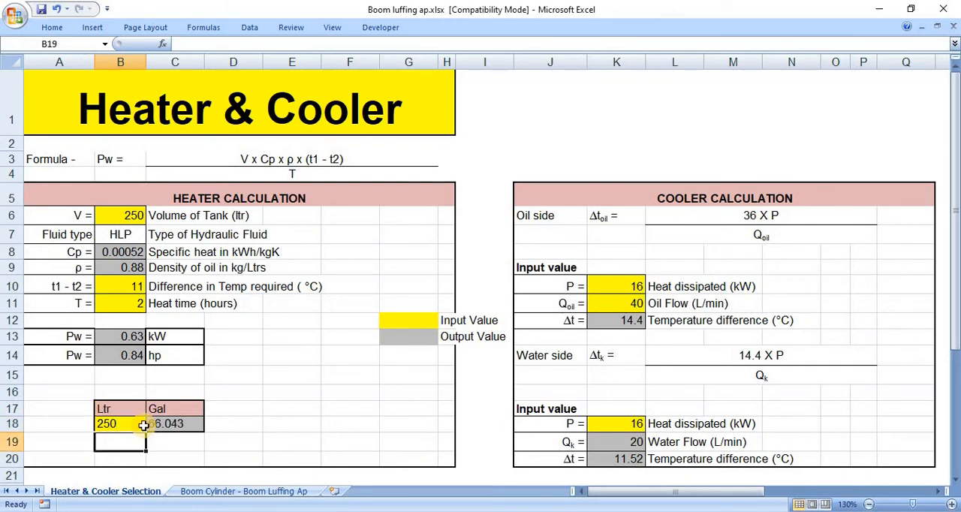
left_click(174, 423)
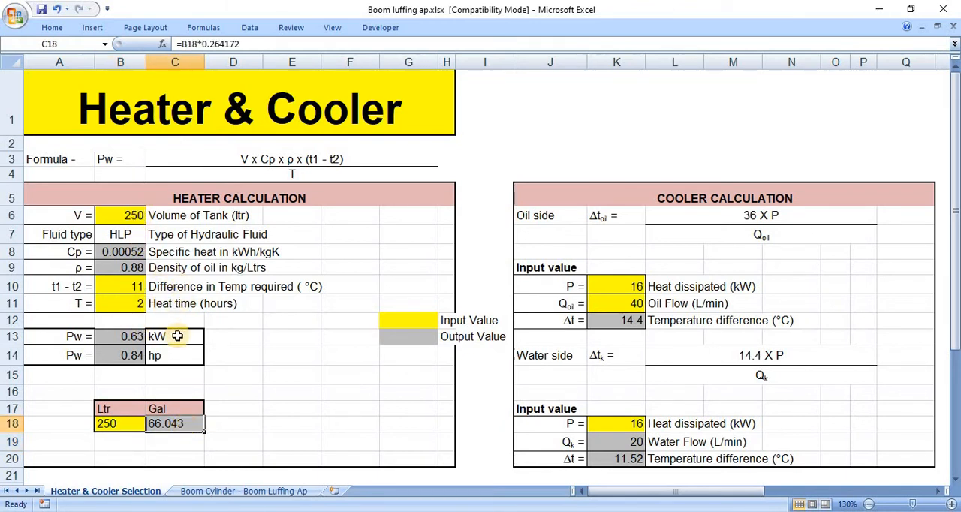
mouse_move(166, 356)
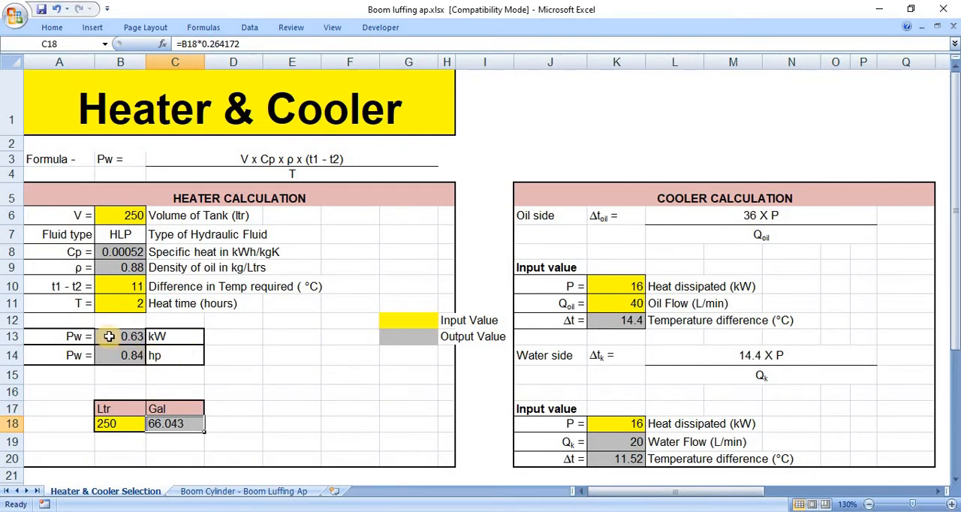
mouse_move(688, 180)
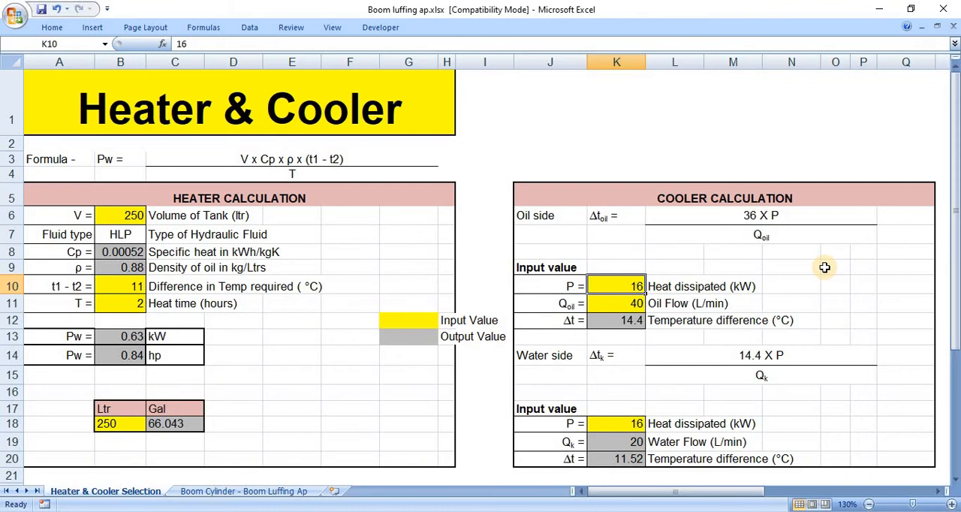
- Enter 20 kW oil-side heat and 50 L/min oil flow, yielding 14.4 °C temperature difference
type("20")
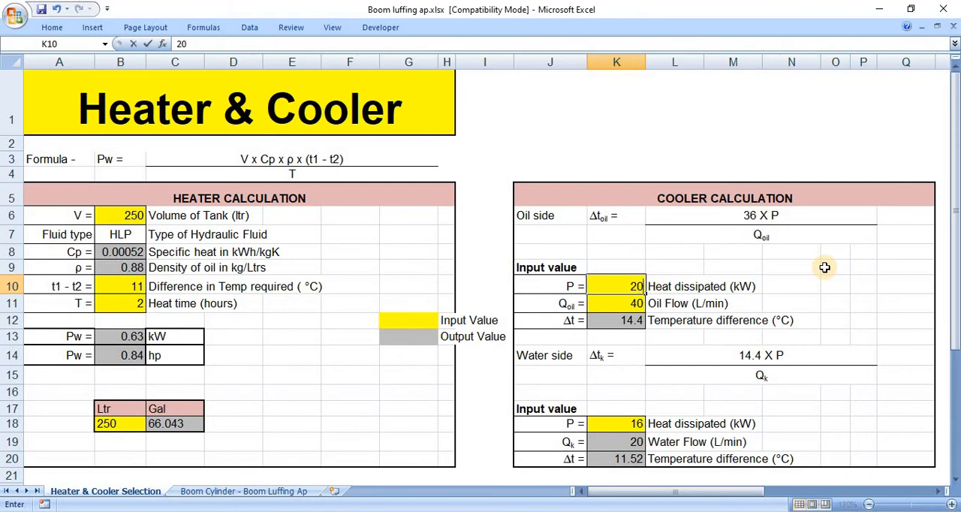
key("Return")
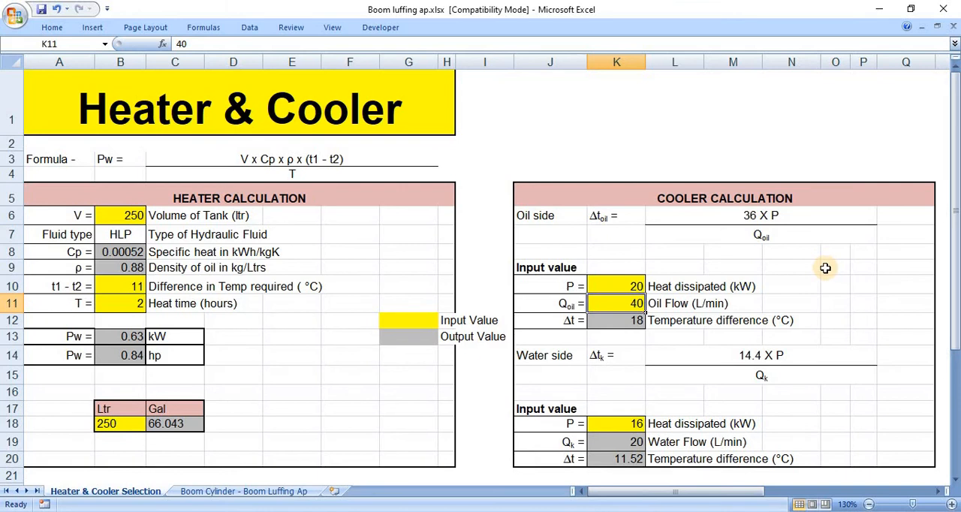
type("50")
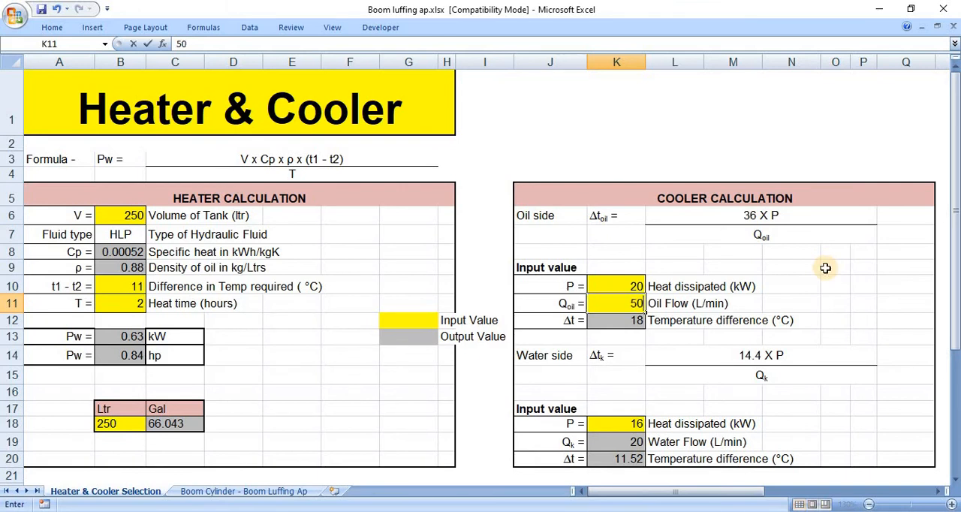
key("Return")
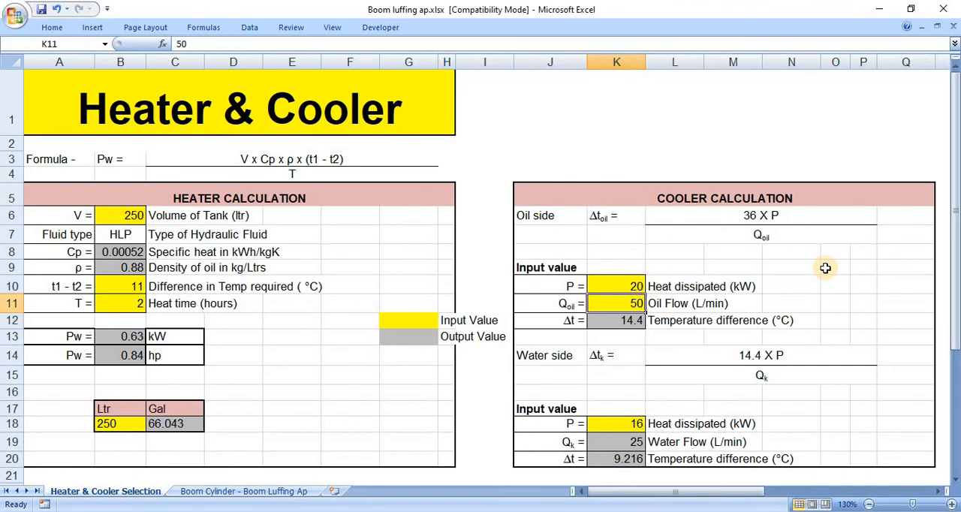
left_click(615, 321)
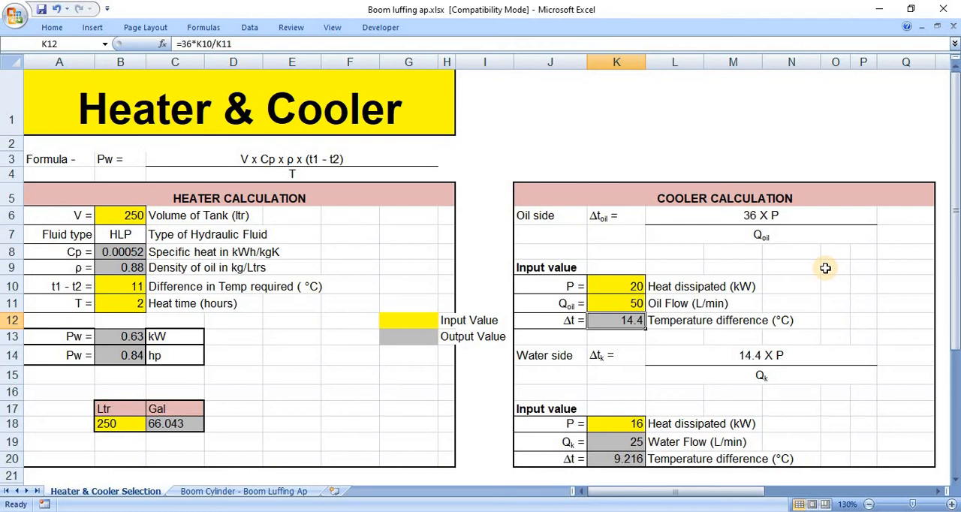
left_click(616, 285)
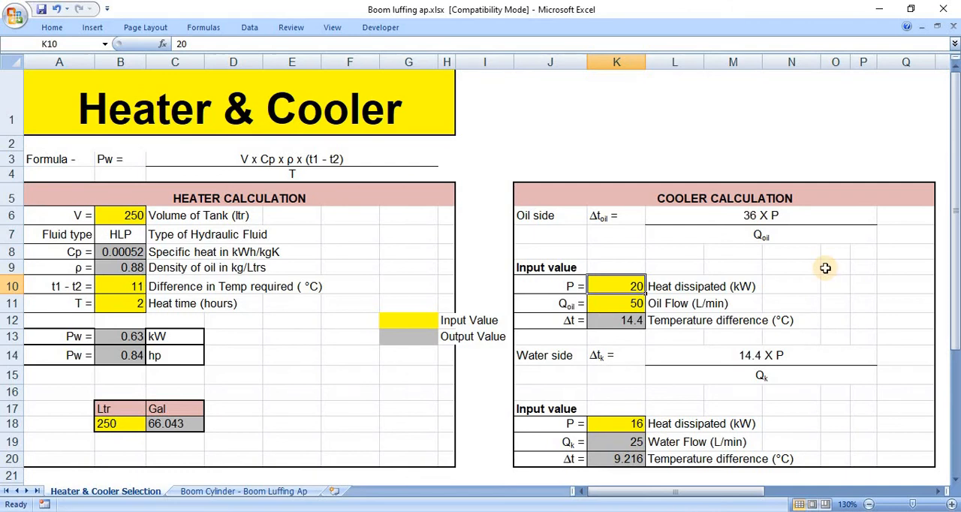
- Set water-side heat dissipated to 20 kW, raising its temperature difference to 11.52 °C
left_click(615, 336)
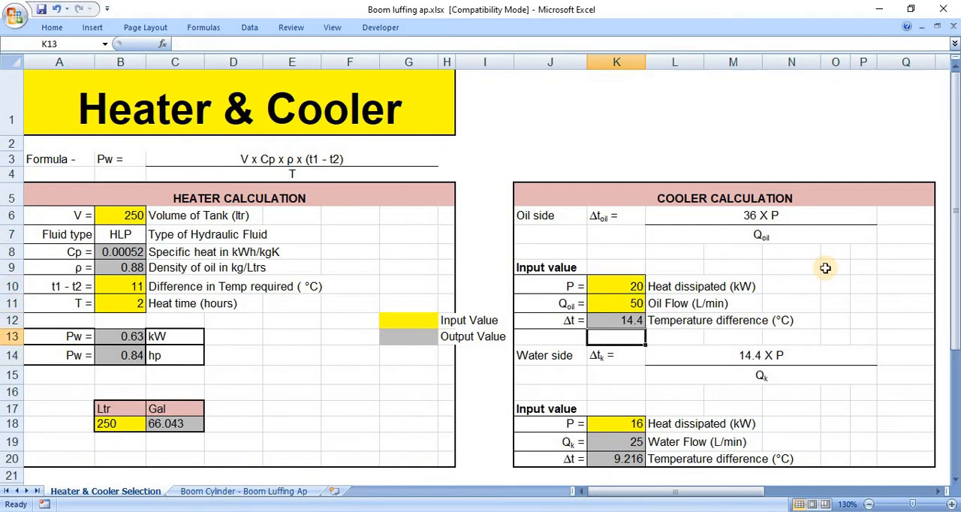
left_click(616, 303)
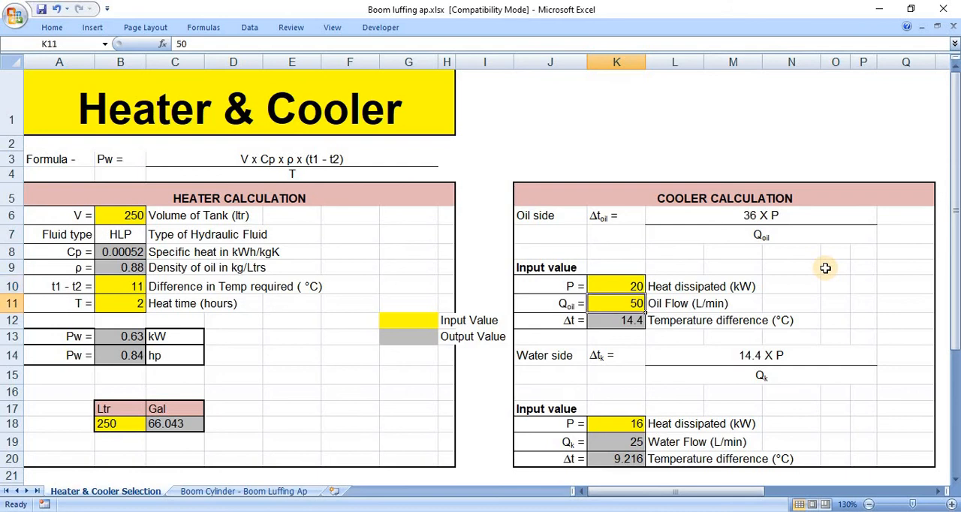
left_click(616, 376)
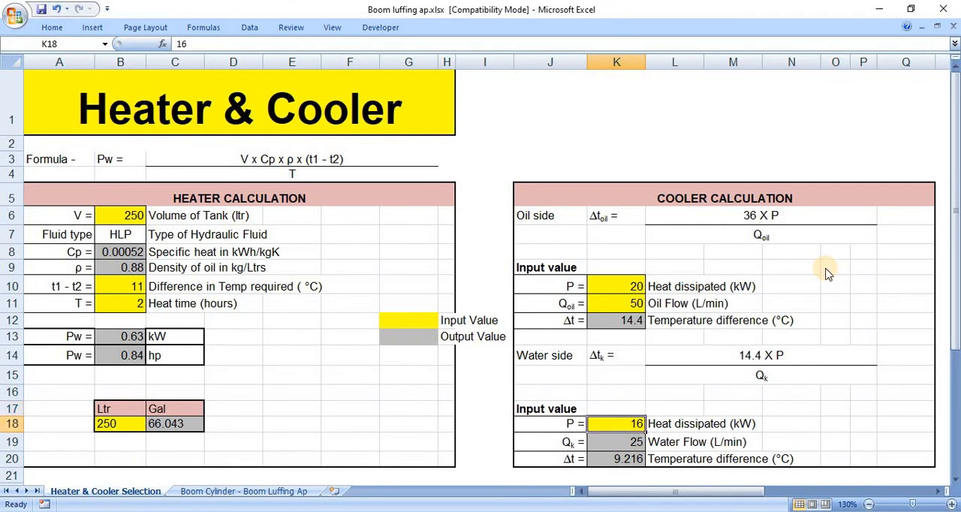
mouse_move(825, 269)
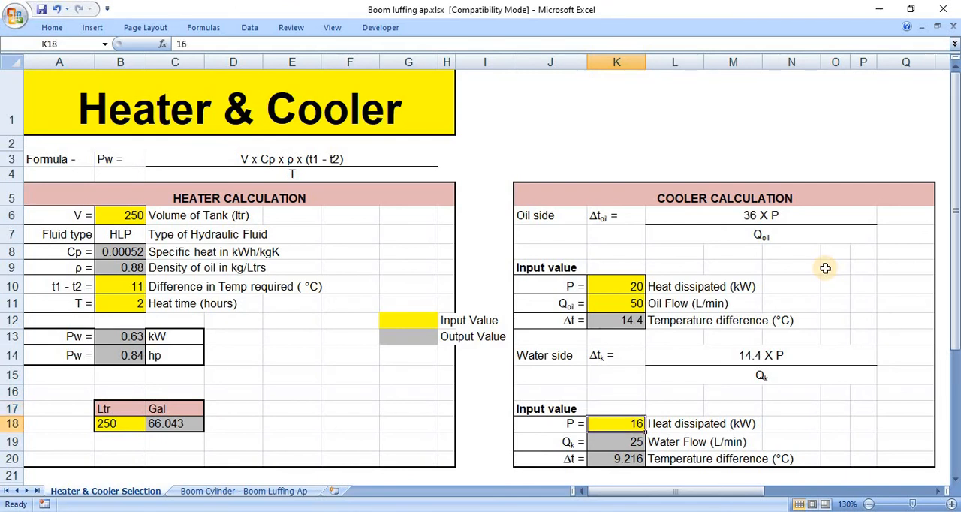
type("20")
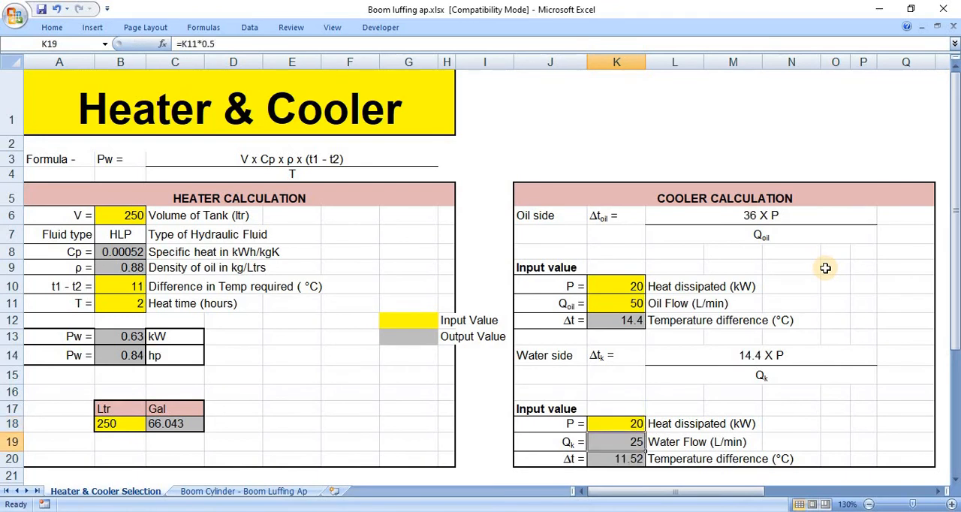
left_click(616, 423)
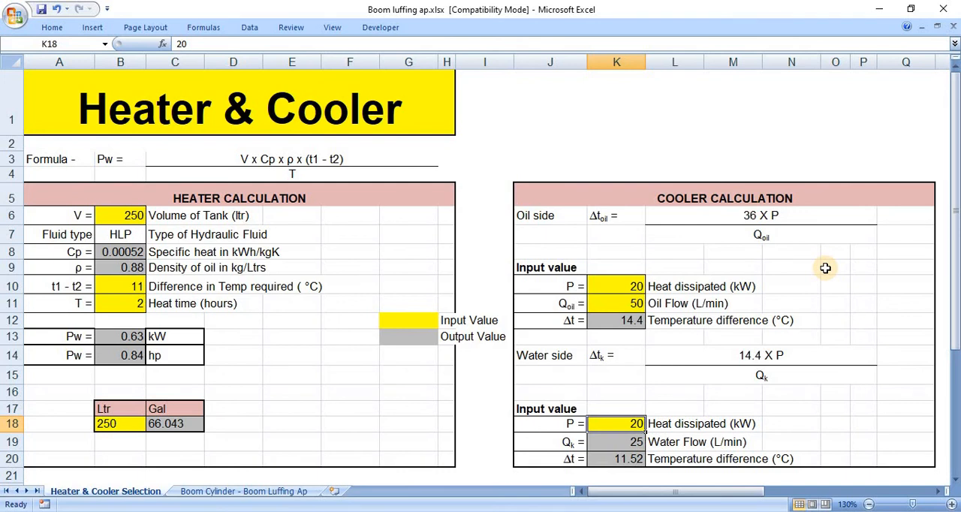
mouse_move(826, 271)
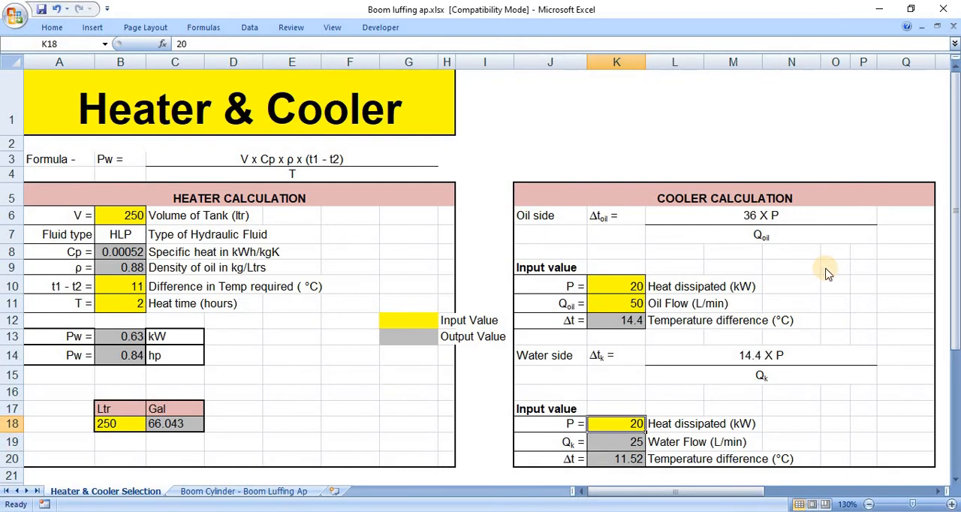
left_click(616, 441)
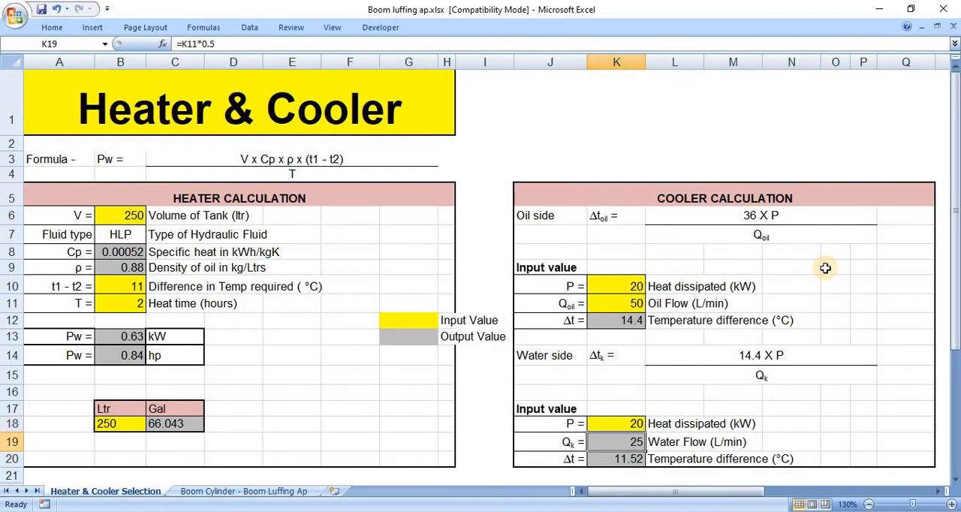